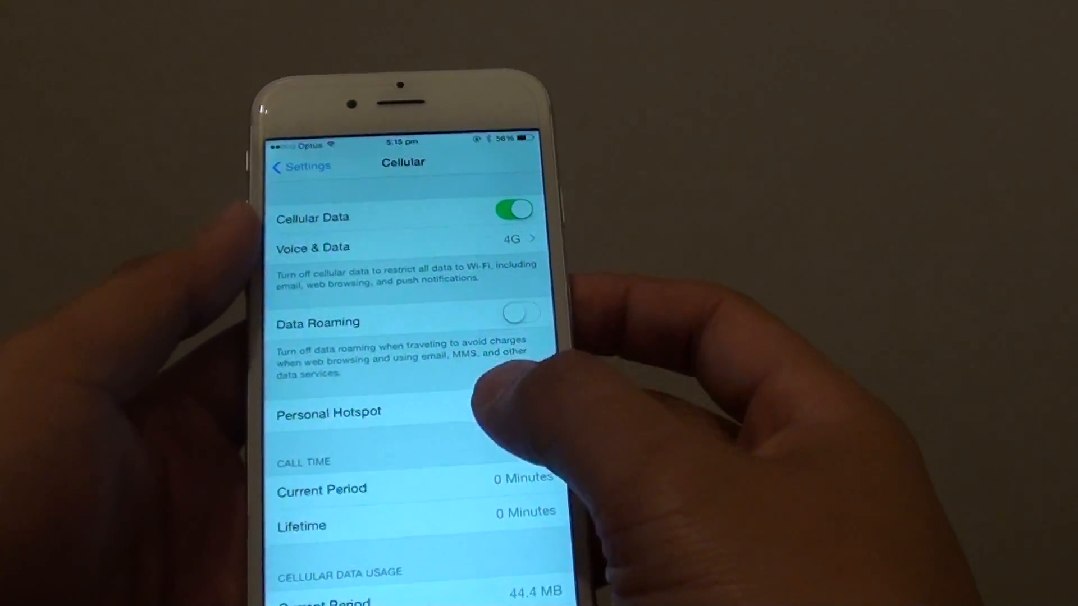
Step: Enter the Personal Hotspot settings from the Cellular screen
{"action": "left_click", "coordinate": [328, 412]}
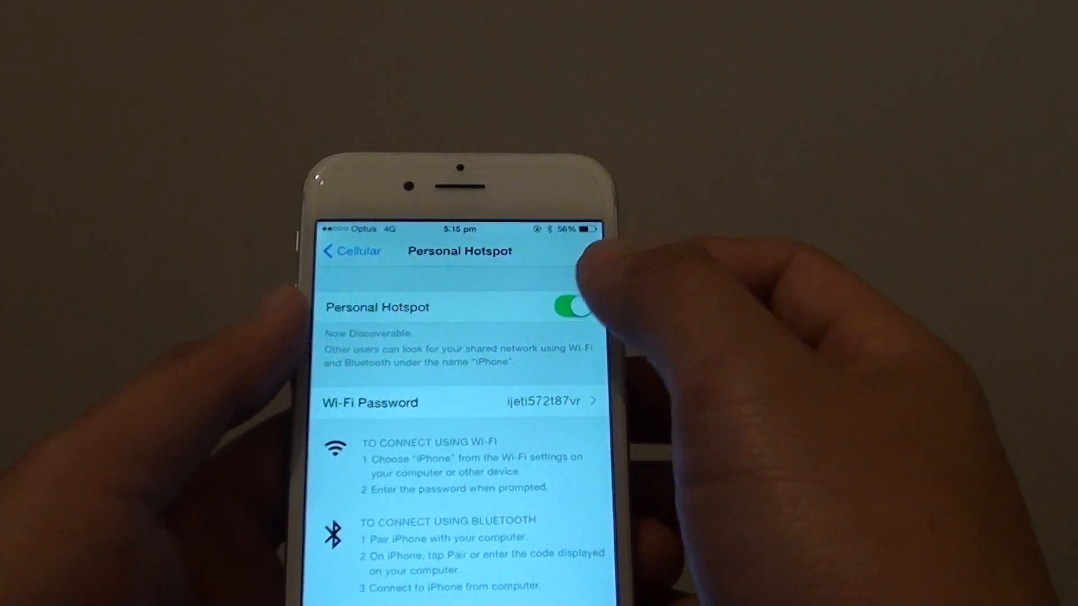